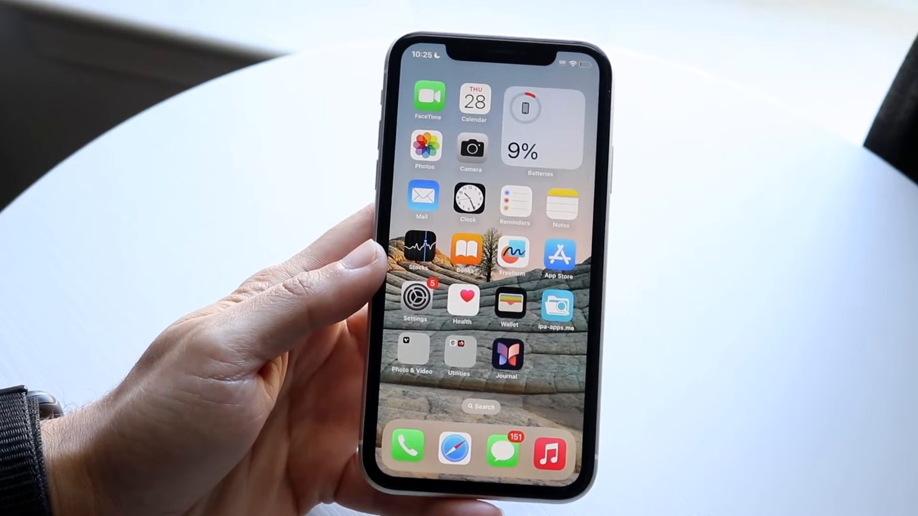
# Search the phone for 'find' and go into the Settings app
pyautogui.write('find')
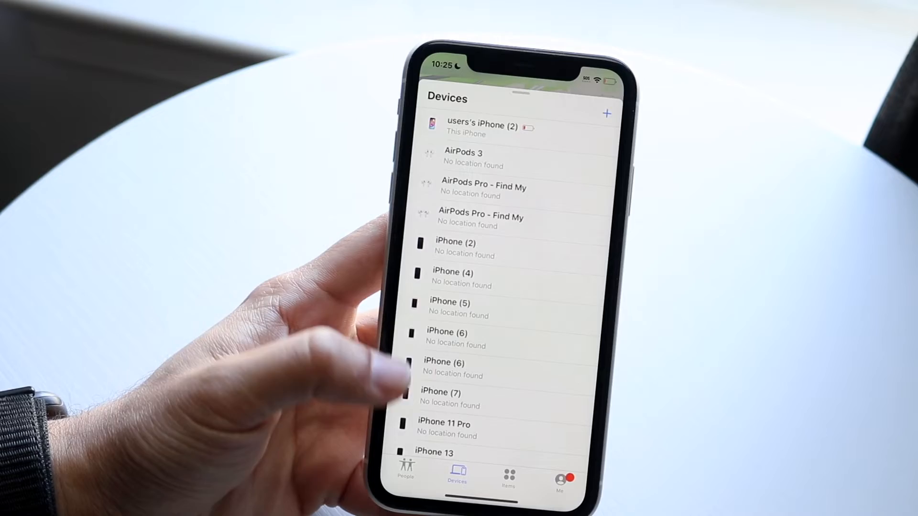
pyautogui.scroll(-3)
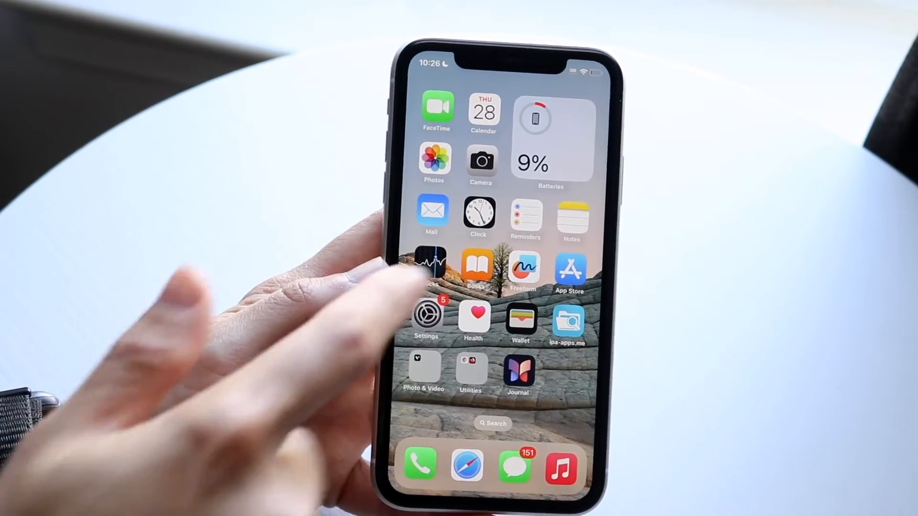
pyautogui.click(426, 316)
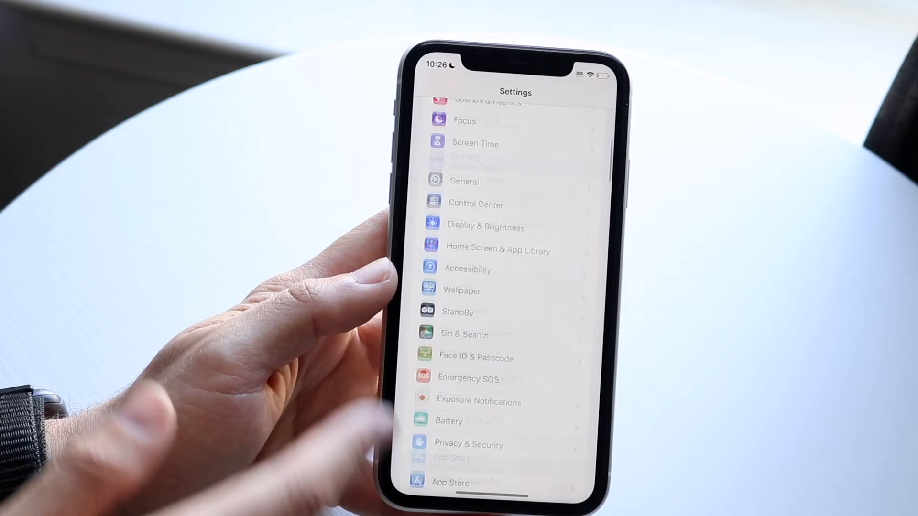
# Review the Location Services app list under Privacy & Security
pyautogui.scroll(-3)
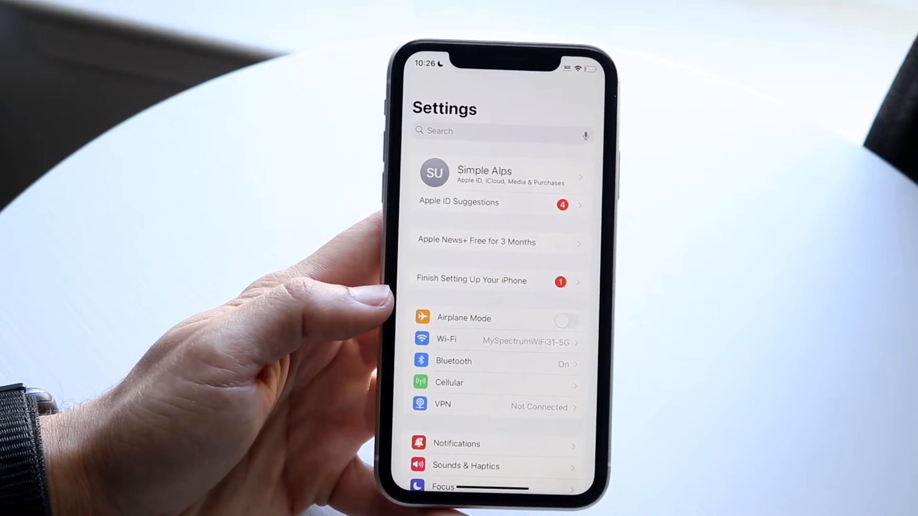
pyautogui.scroll(-3)
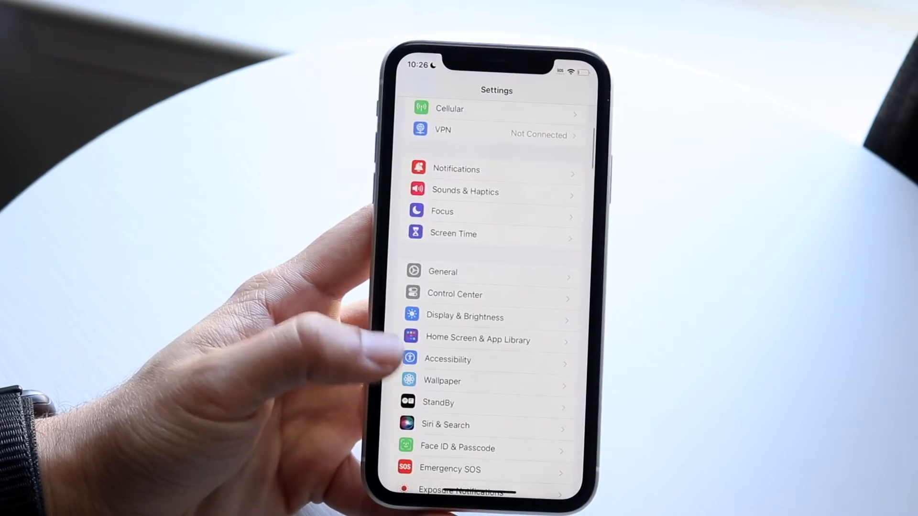
pyautogui.scroll(-3)
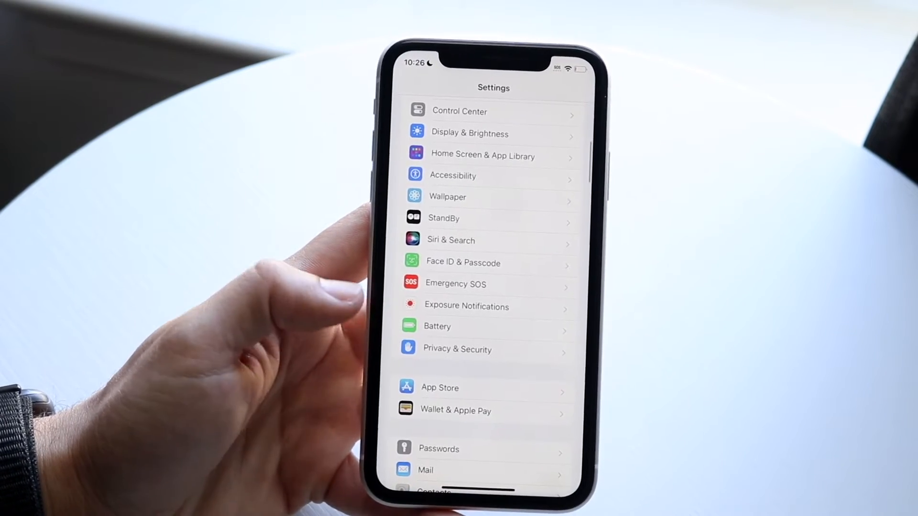
pyautogui.click(457, 349)
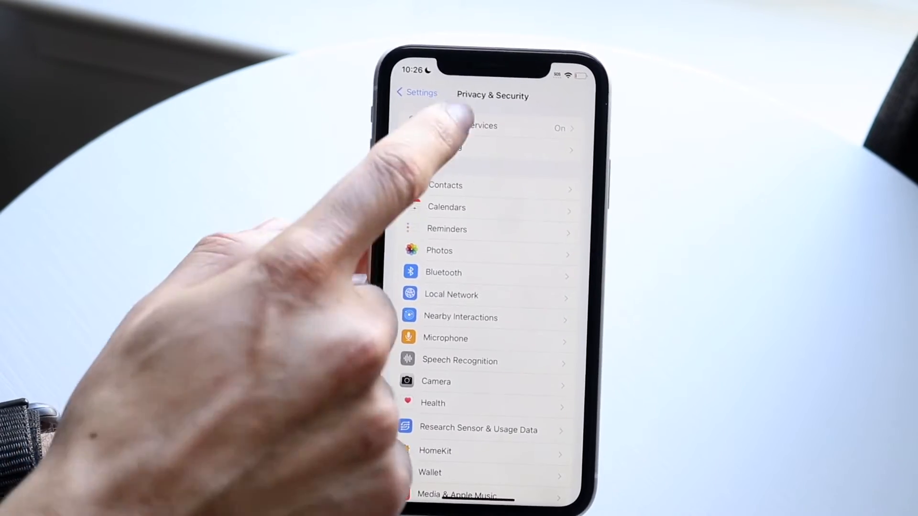
pyautogui.click(475, 127)
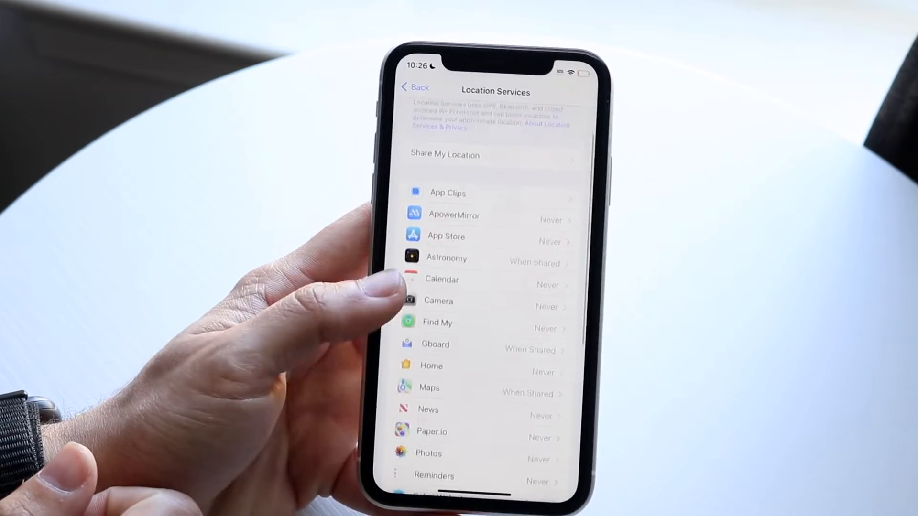
pyautogui.click(414, 87)
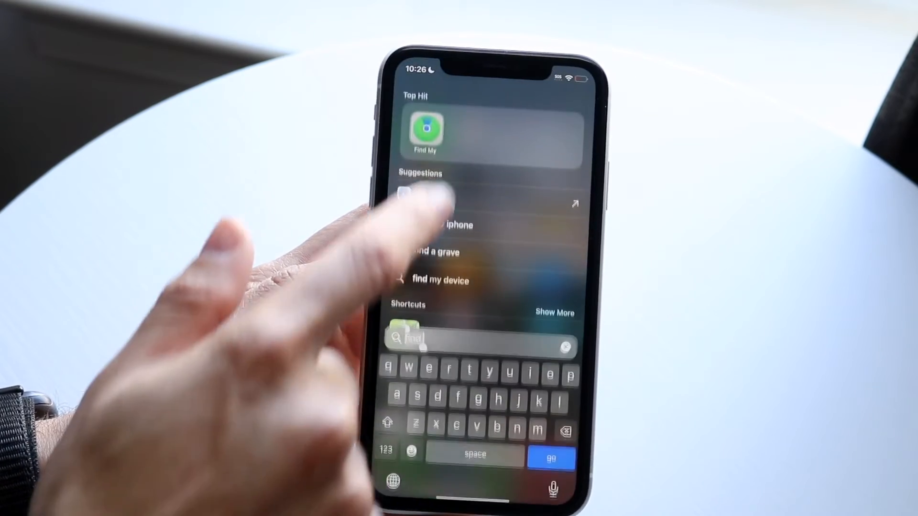
# Launch Find My, switch to People and begin a new Share My Location message
pyautogui.click(424, 131)
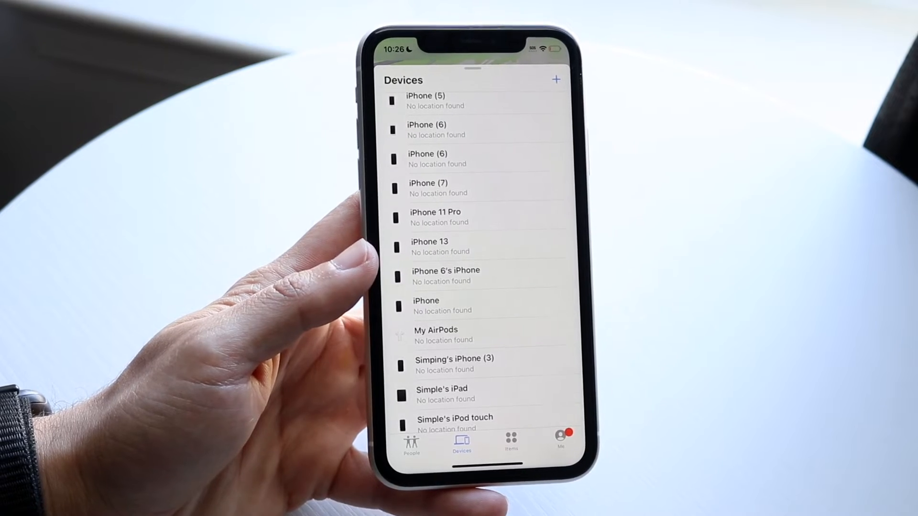
pyautogui.click(395, 444)
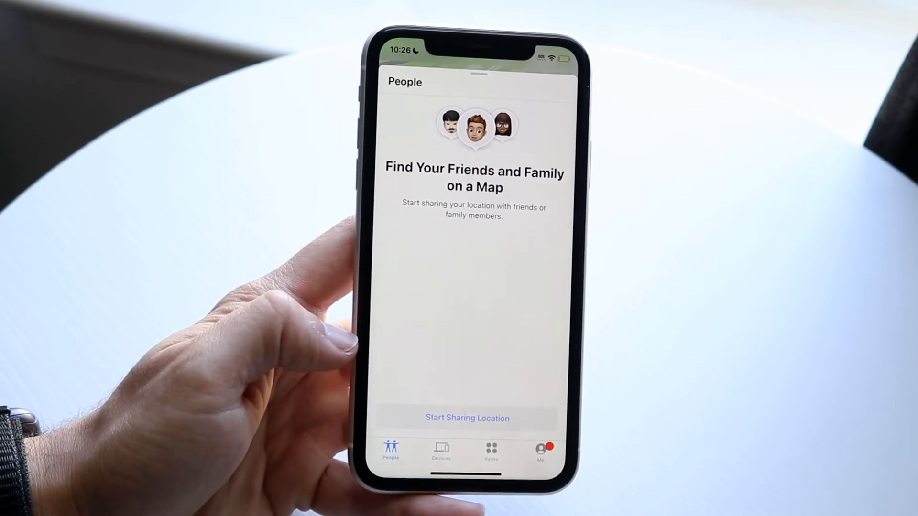
pyautogui.click(466, 418)
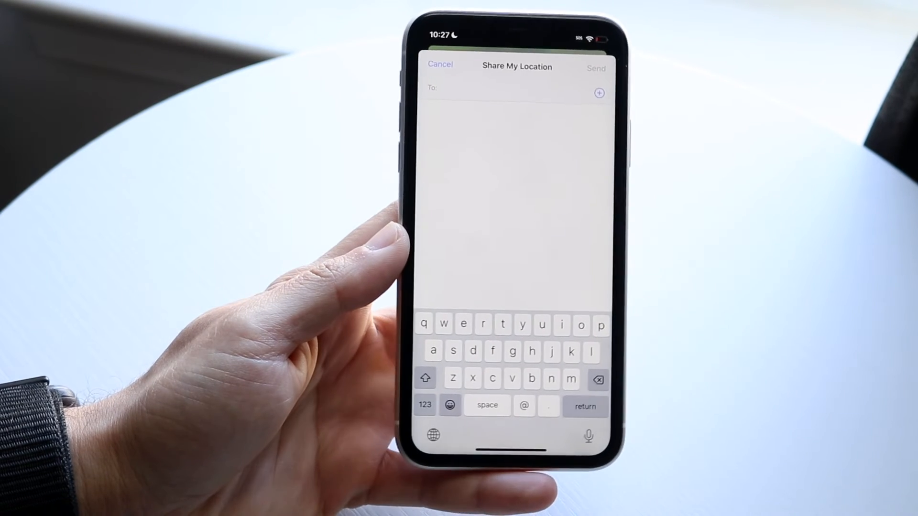